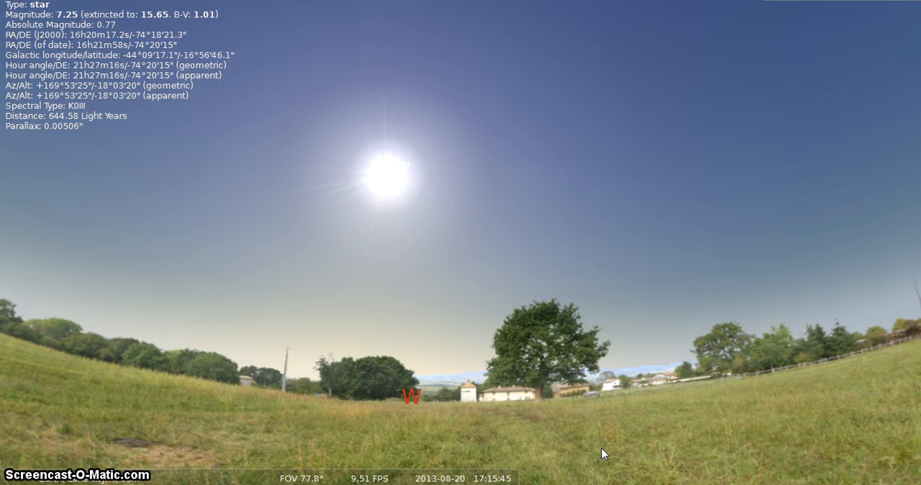
Slow and reverse the full-sky clock, then restore the normal forward time rate.
left_click(582, 449)
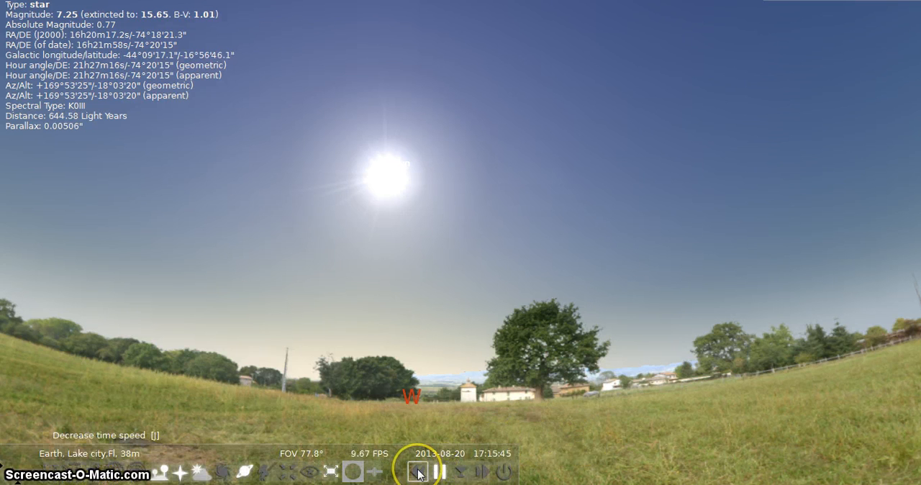
left_click(440, 472)
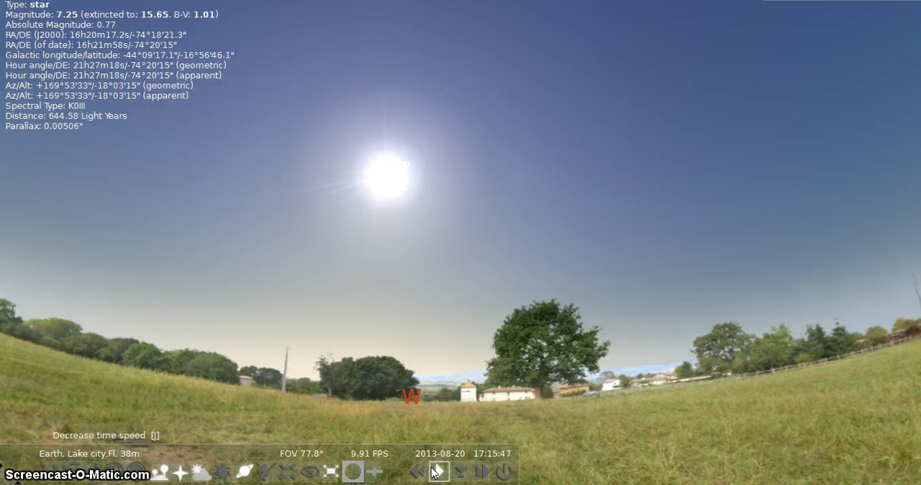
left_click(438, 472)
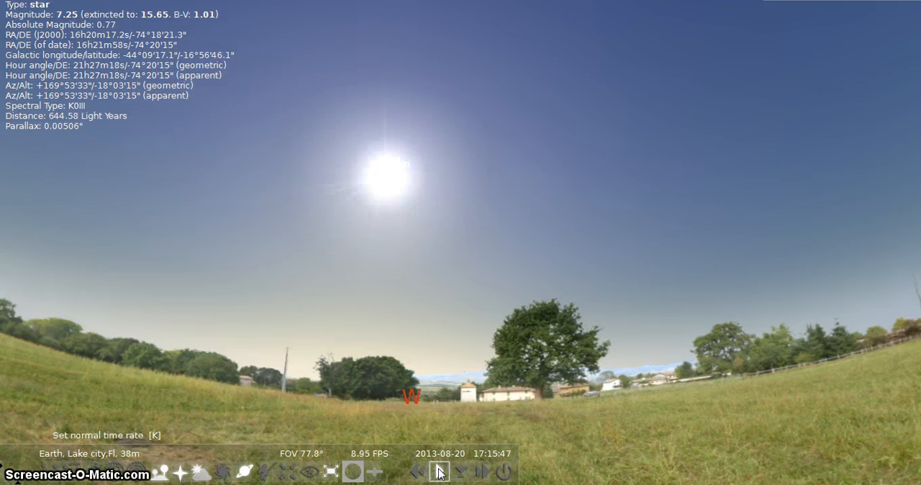
left_click(420, 472)
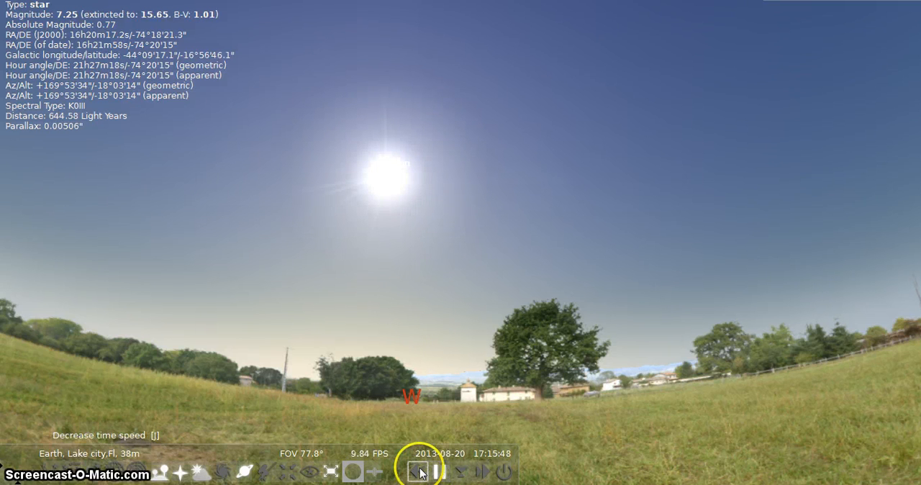
left_click(419, 472)
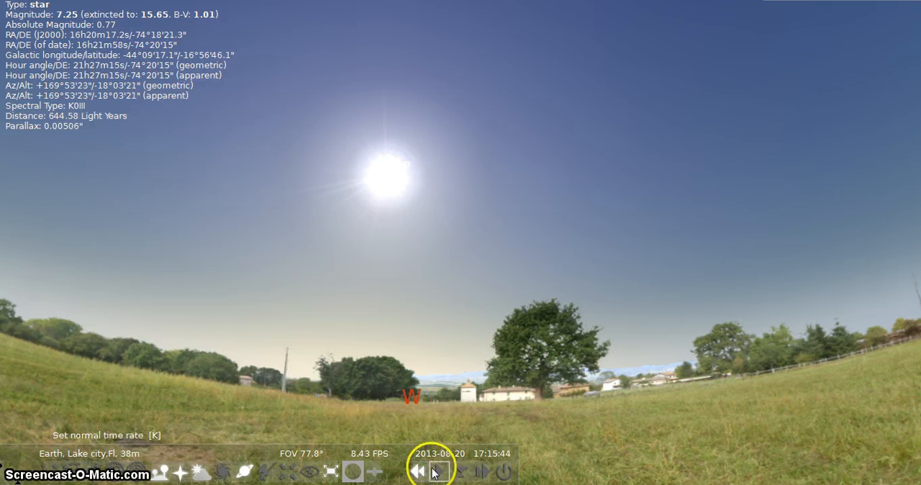
left_click(418, 472)
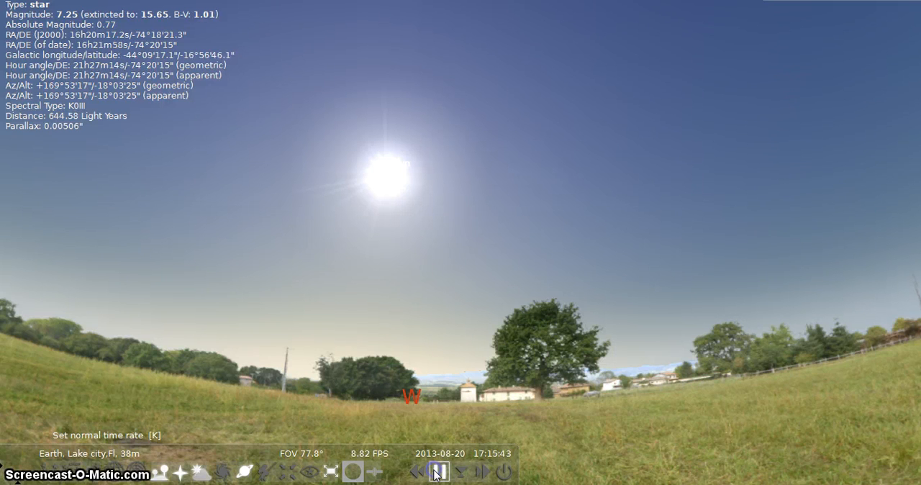
left_click(439, 472)
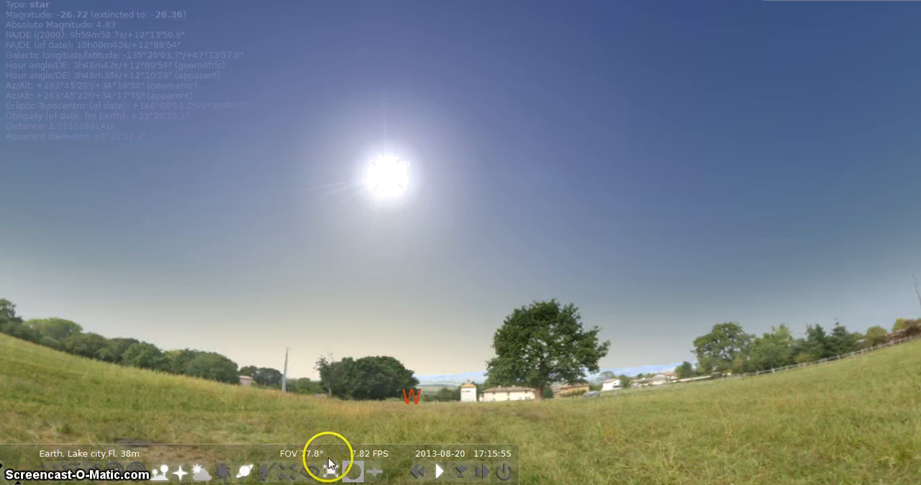
Show the selected Sun through the C1400 eyepiece at 79.7x magnification.
left_click(352, 471)
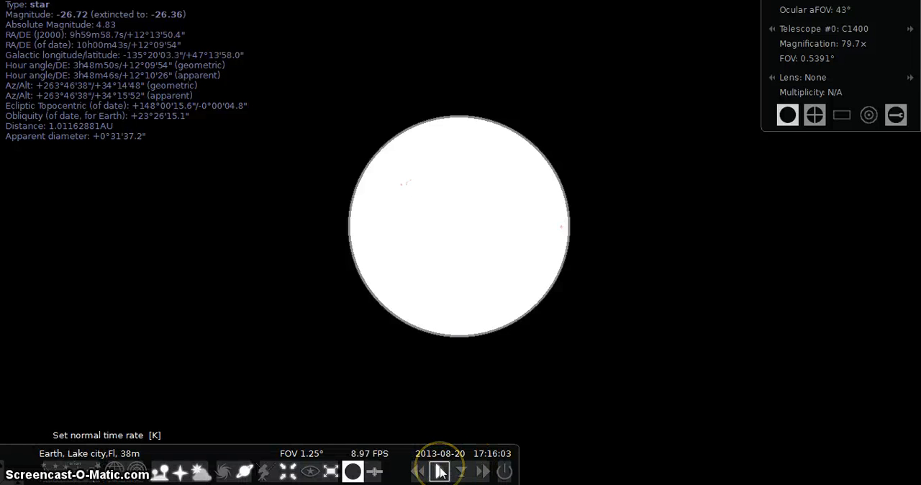
Run time backward in the eyepiece view, speeding up the rewind.
left_click(418, 471)
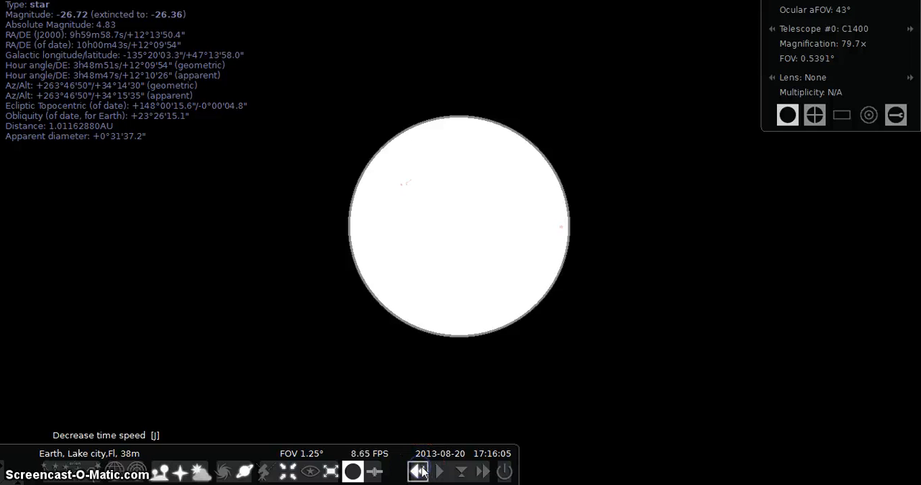
left_click(418, 471)
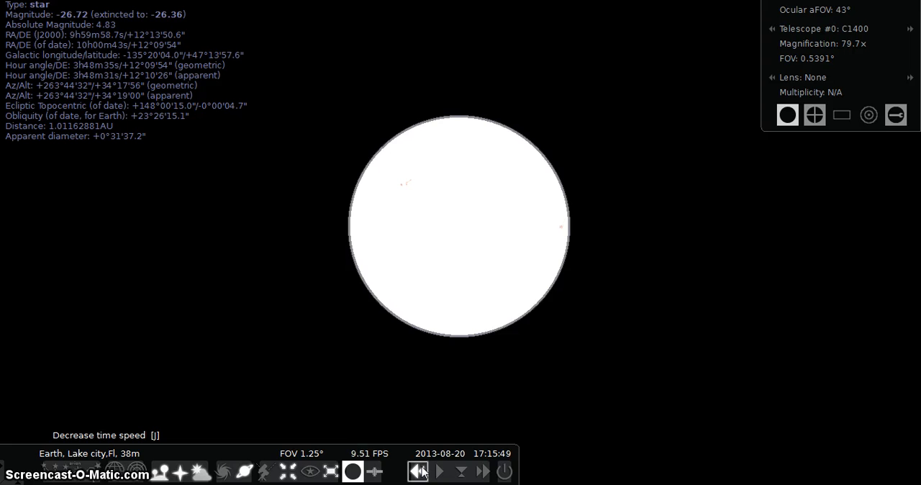
left_click(418, 472)
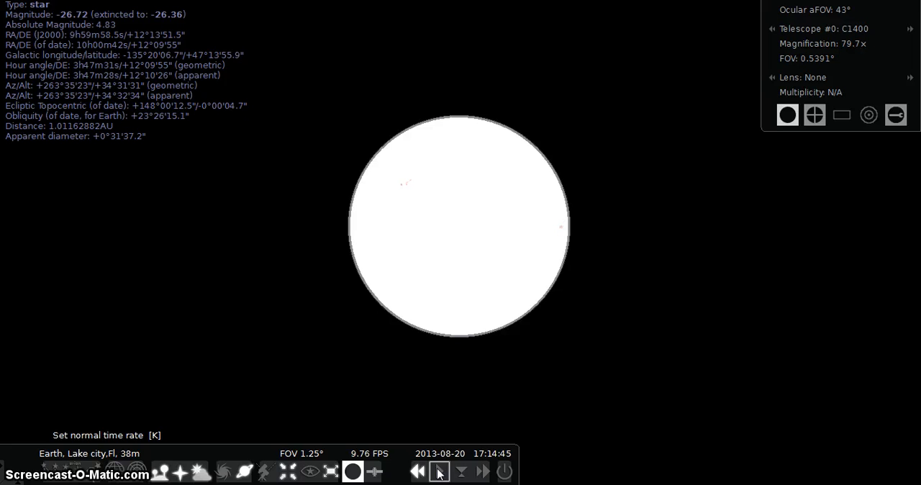
left_click(418, 472)
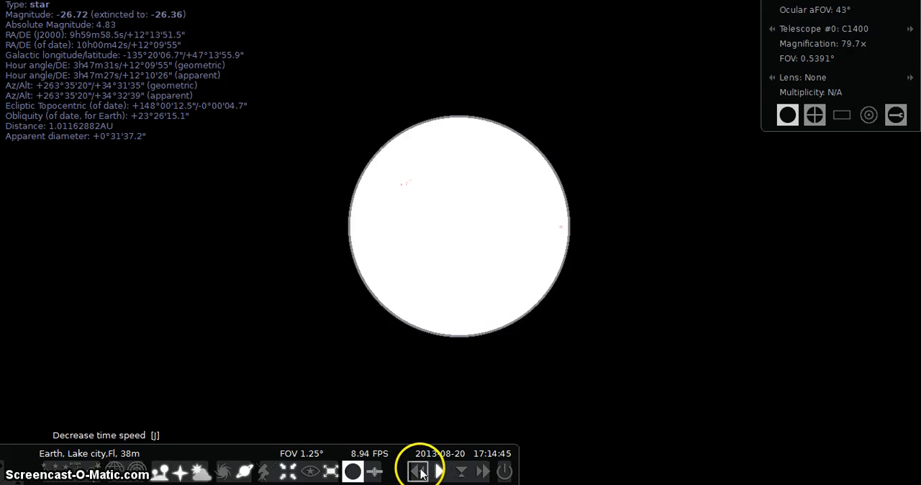
left_click(440, 470)
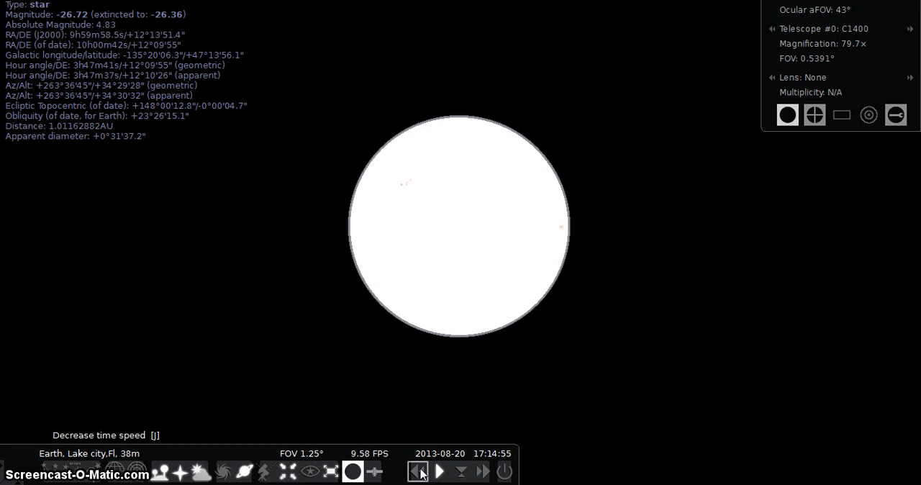
left_click(418, 472)
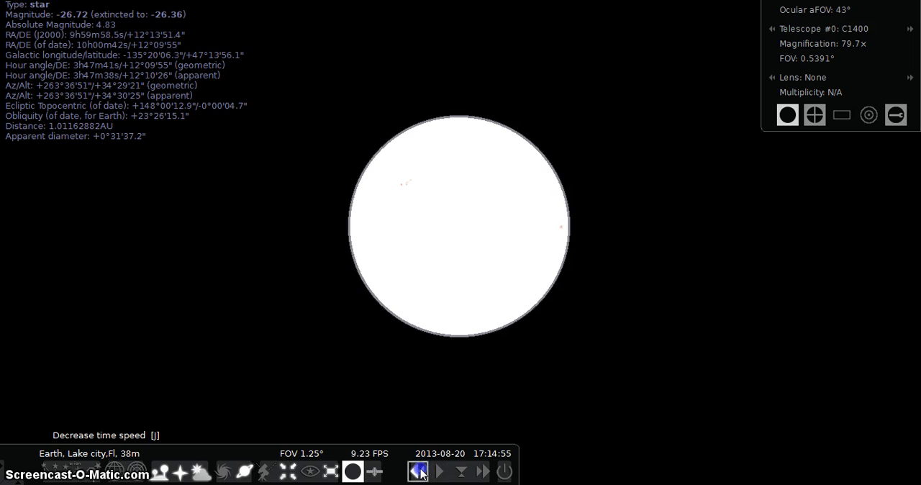
Rewind faster again until the clock reads 17:14:04 on 2013-08-20.
left_click(440, 472)
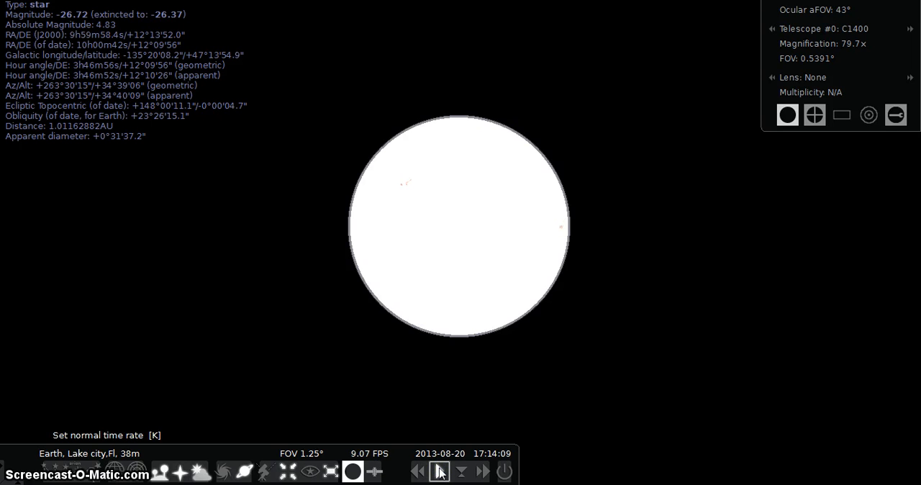
left_click(439, 471)
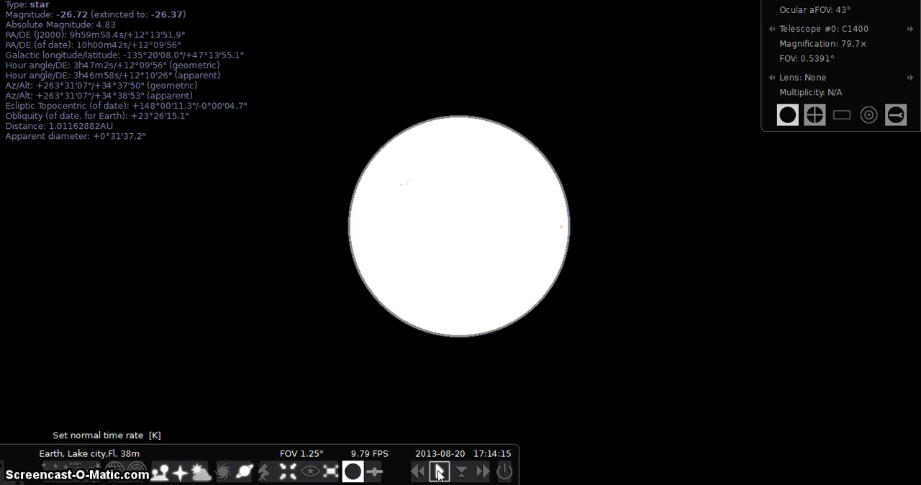
left_click(418, 472)
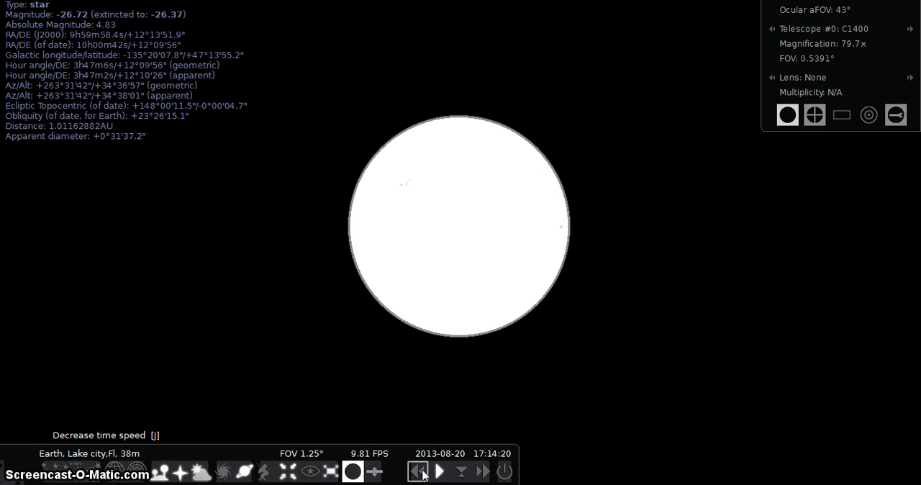
left_click(419, 471)
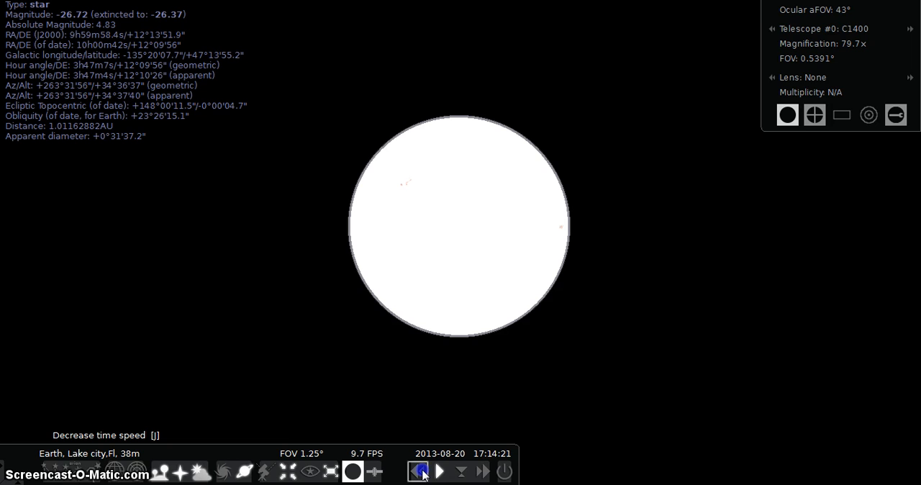
left_click(418, 472)
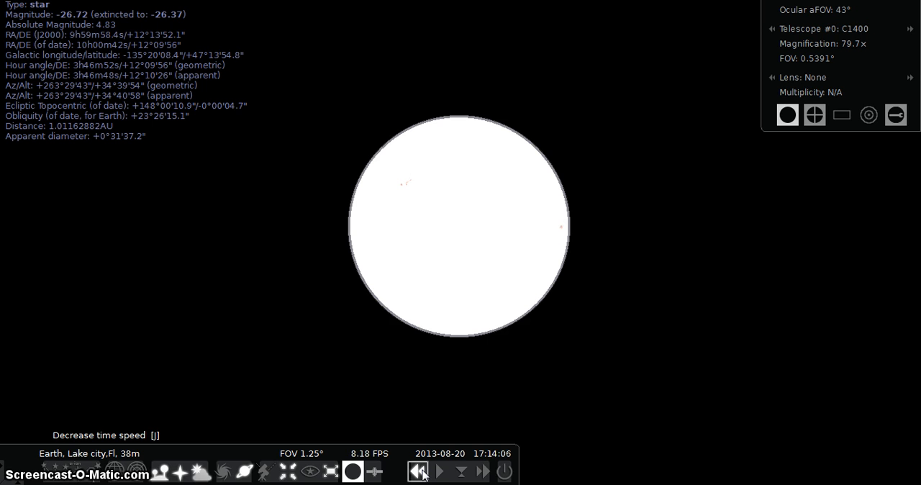
left_click(440, 471)
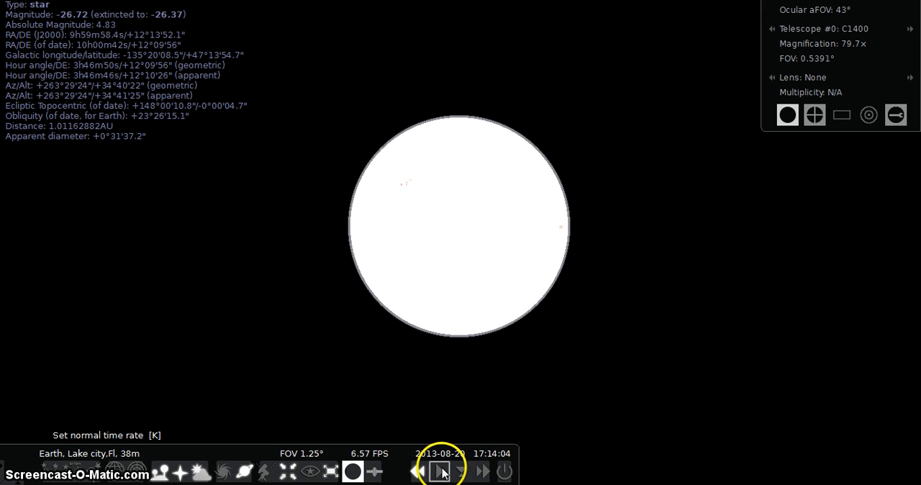
Resume normal time and turn on red night mode, clock at 17:14:10.
left_click(439, 472)
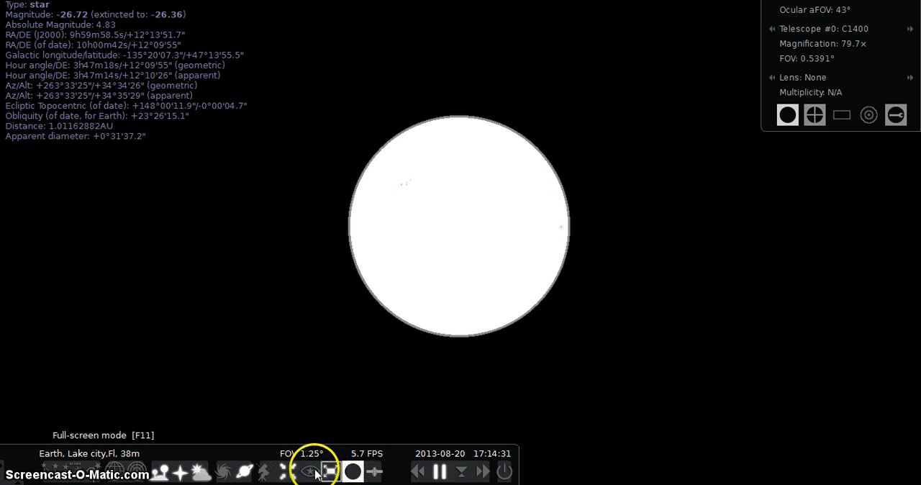
left_click(352, 471)
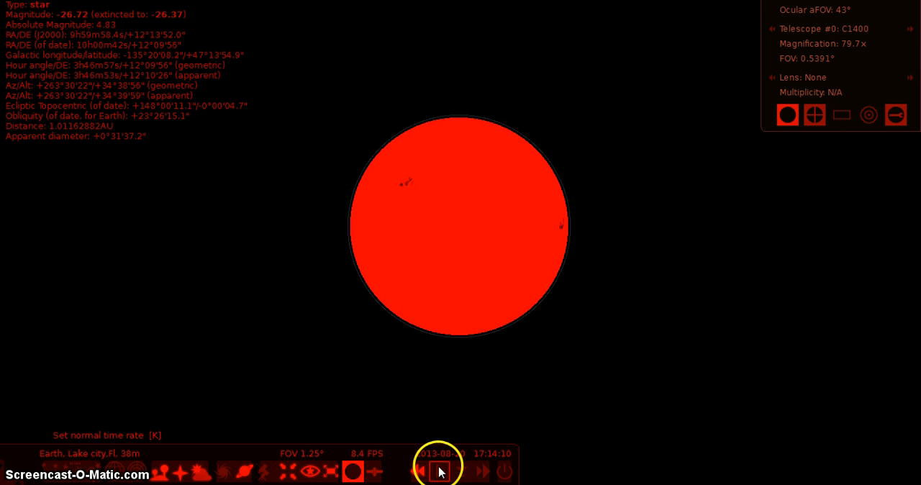
Step time back to 17:13:39 while watching sunspots on the red disc.
left_click(439, 471)
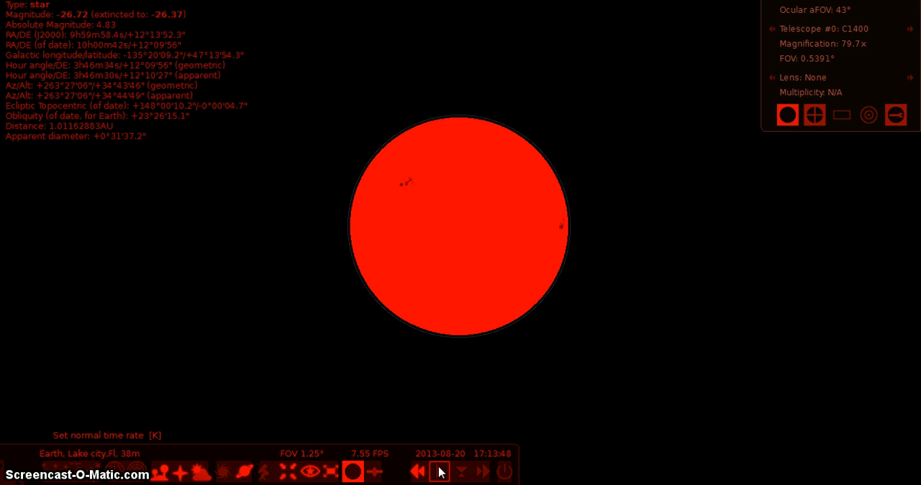
left_click(439, 472)
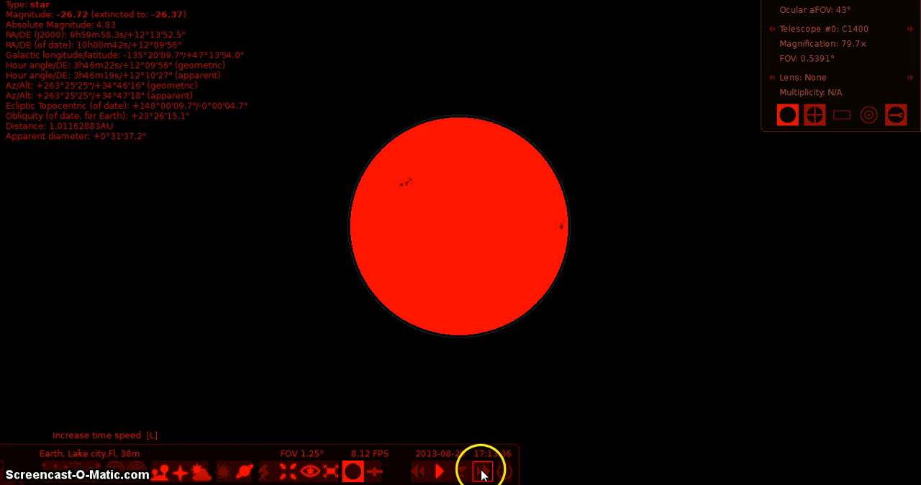
left_click(482, 471)
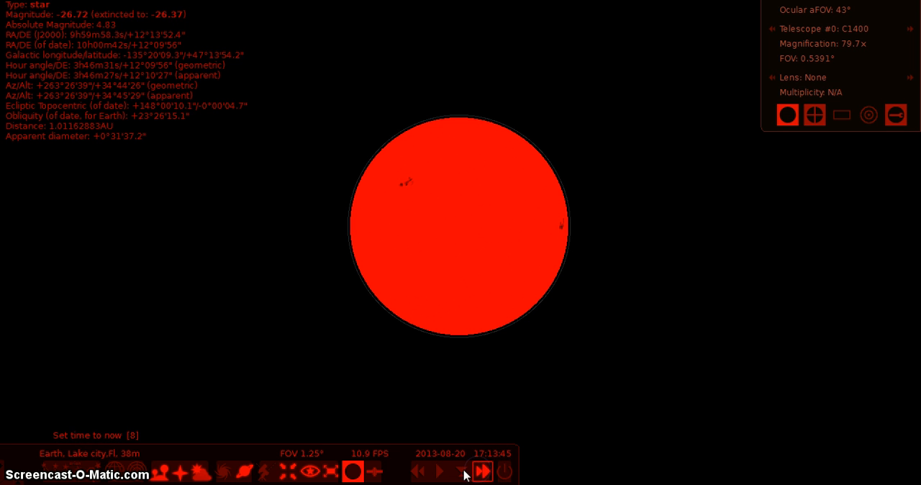
left_click(438, 471)
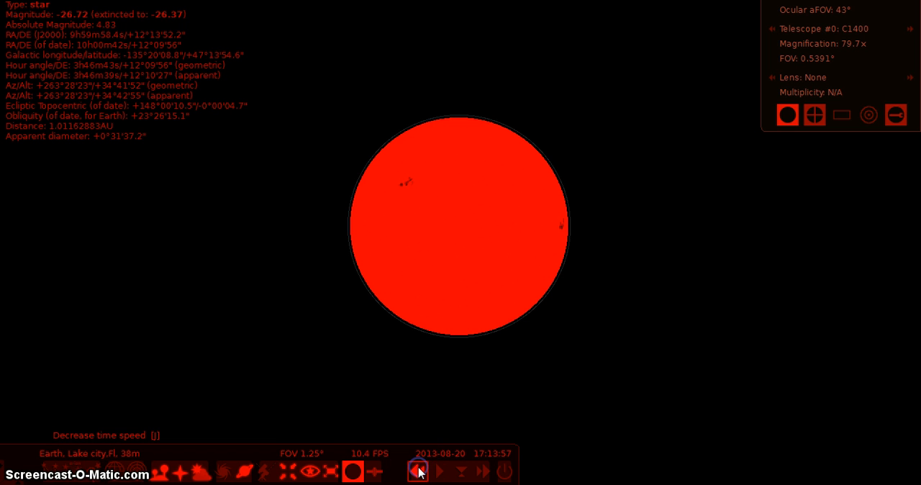
left_click(418, 471)
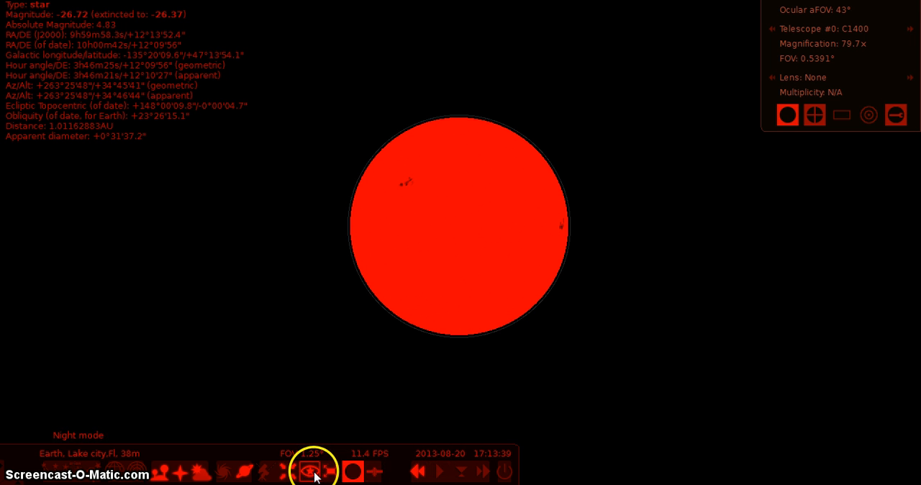
Turn off night mode and advance time, freezing the clock at 17:24:18.
left_click(309, 471)
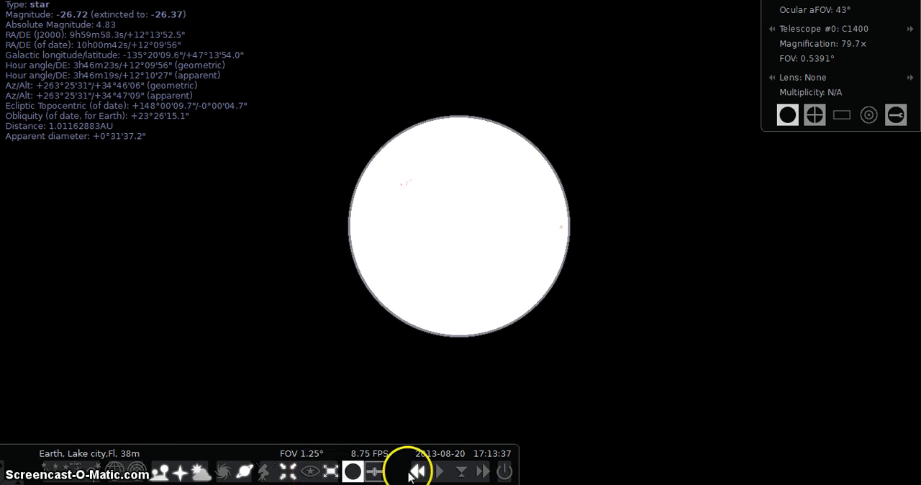
left_click(417, 470)
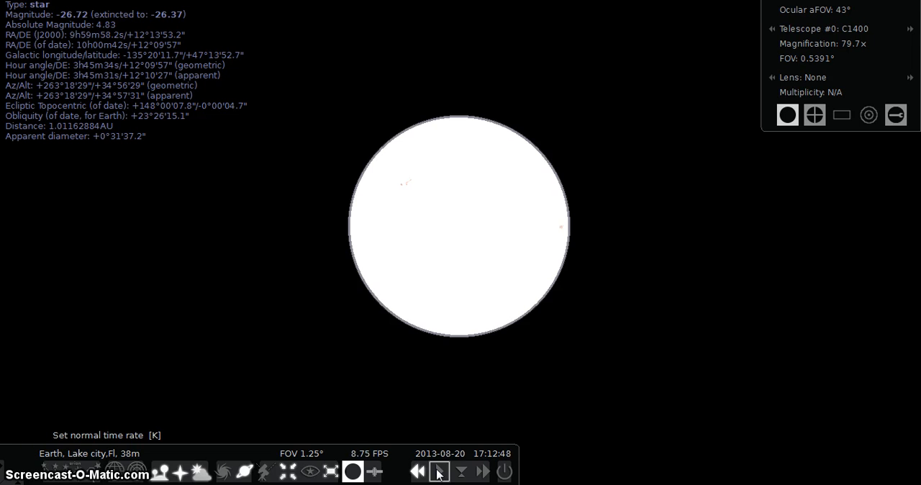
left_click(416, 471)
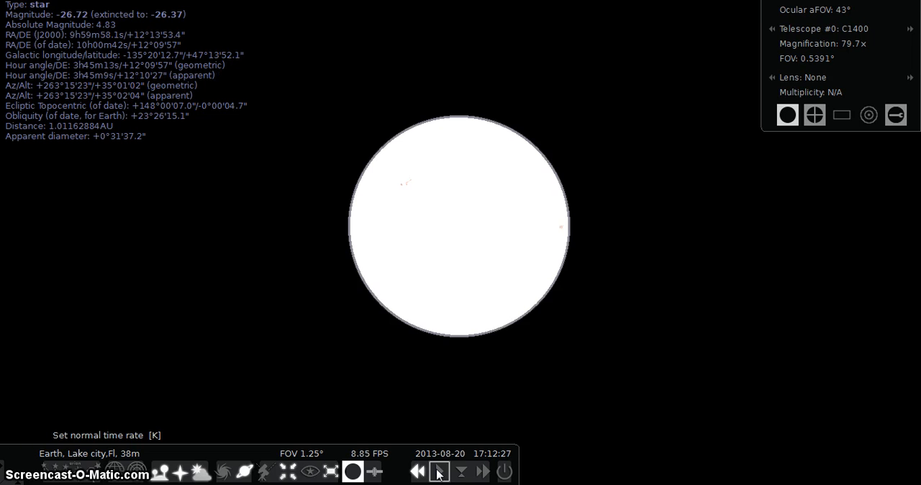
left_click(438, 471)
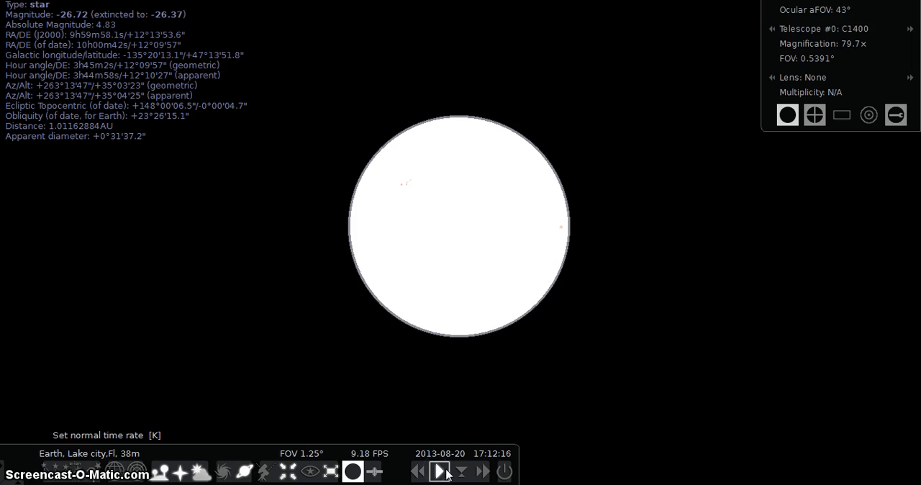
left_click(483, 470)
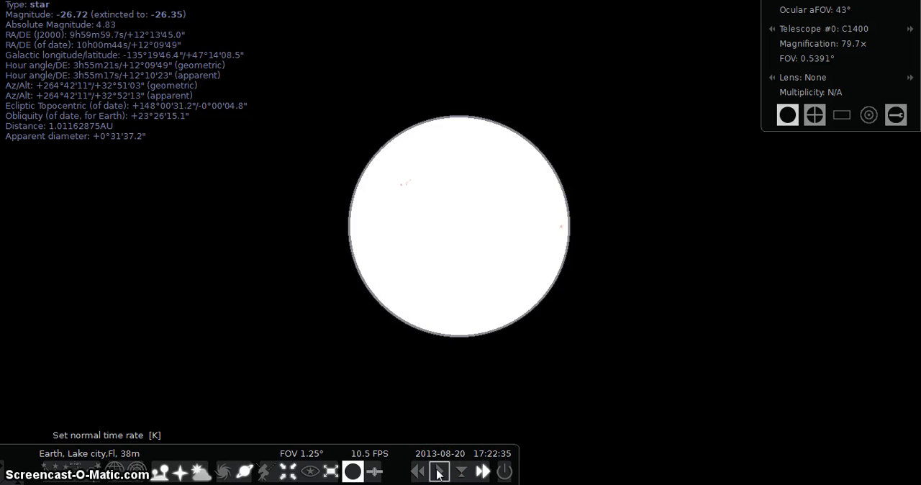
left_click(439, 471)
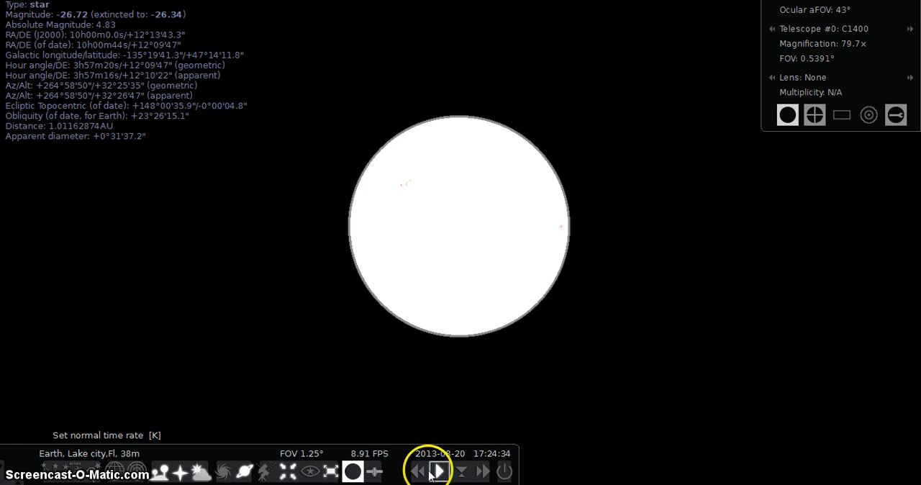
left_click(417, 470)
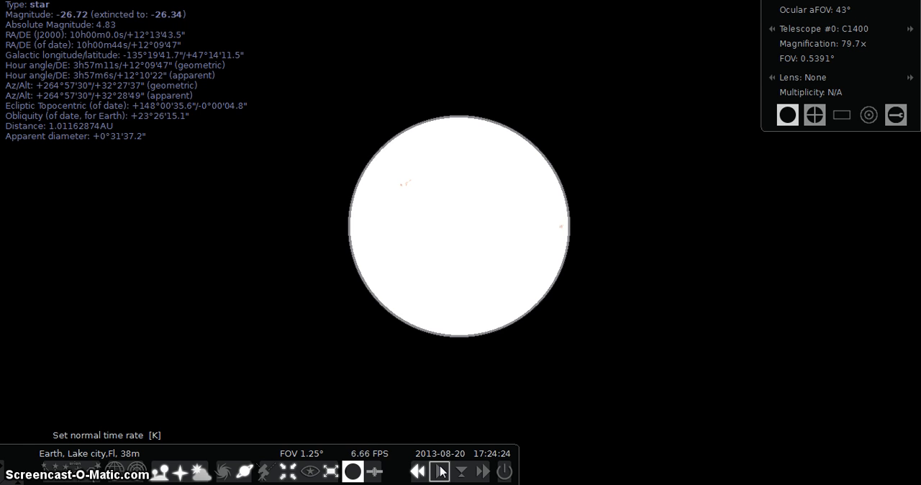
left_click(439, 472)
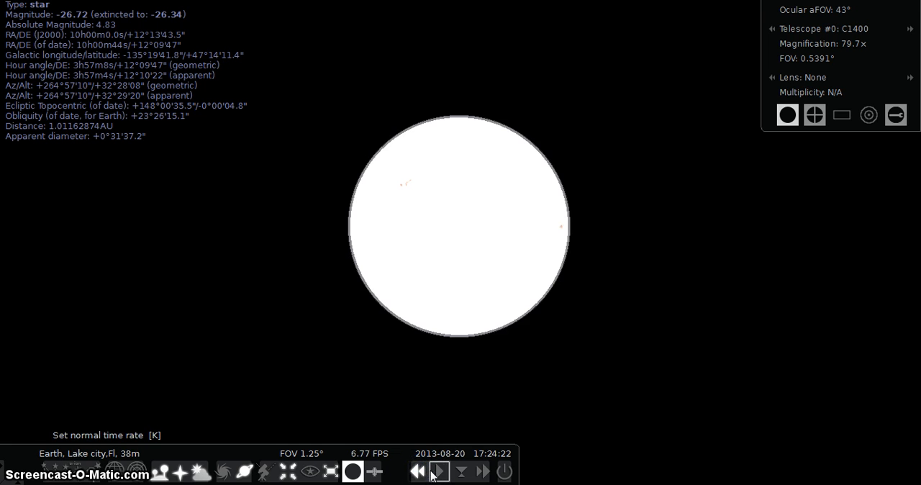
left_click(439, 472)
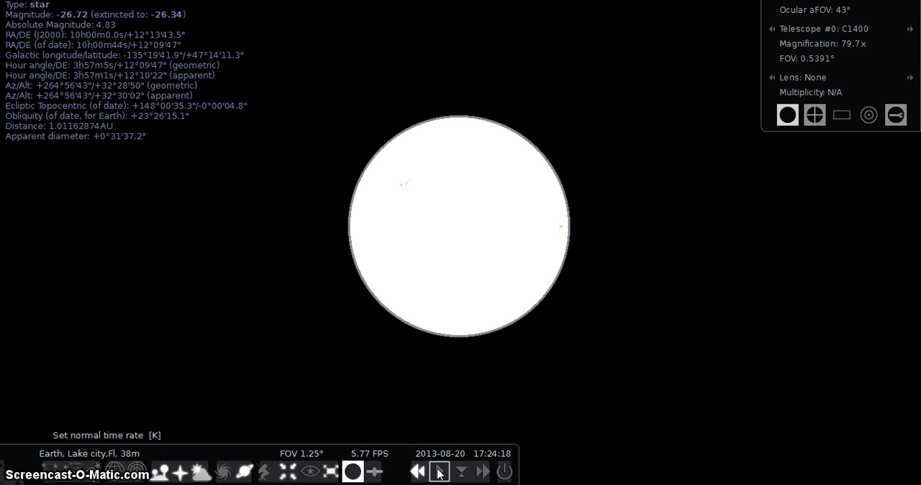
left_click(439, 472)
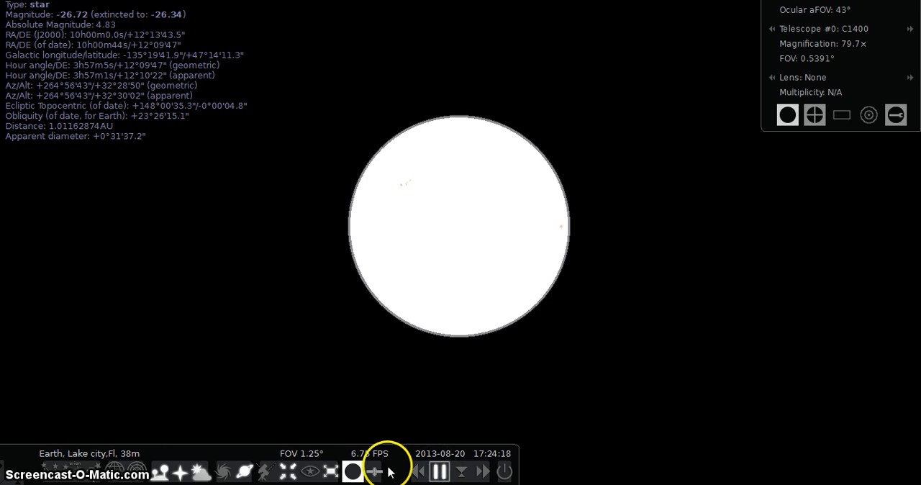
Turn red night mode back on and resume forward time, reaching 17:24:33.
left_click(308, 472)
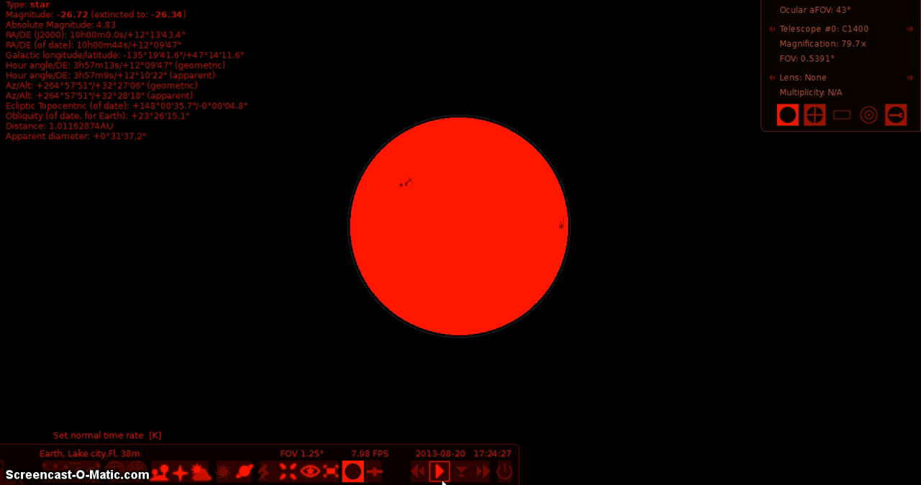
left_click(439, 472)
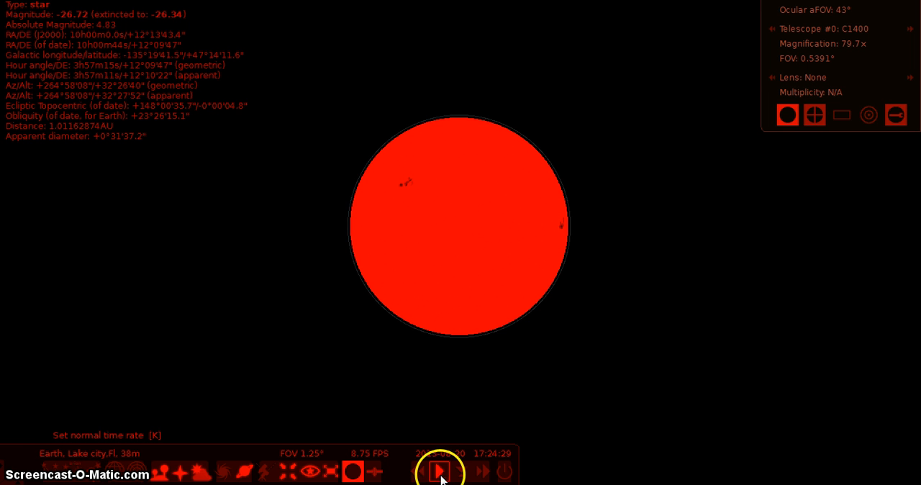
left_click(439, 471)
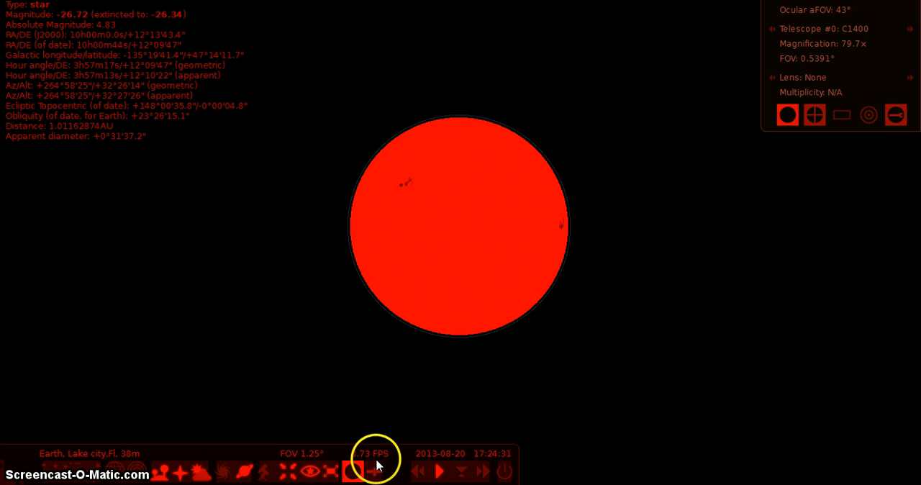
left_click(310, 472)
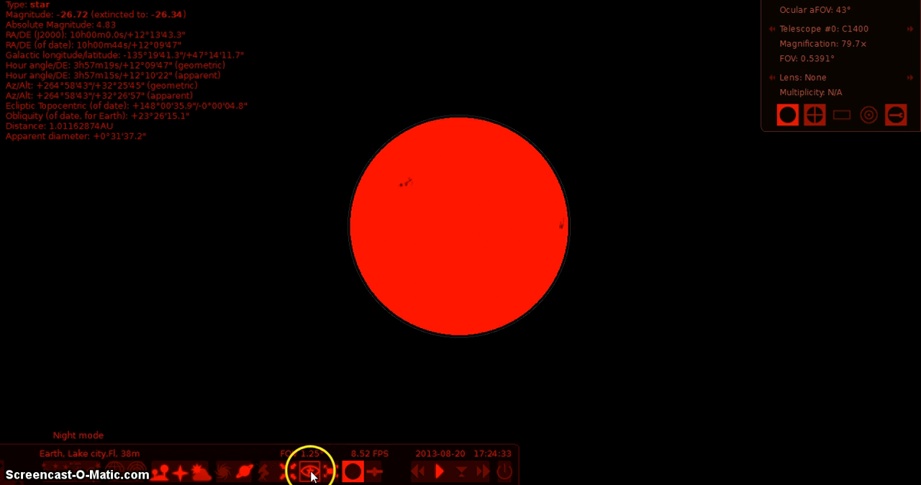
Turn off night mode and pause the clock at 17:24:41.
left_click(308, 471)
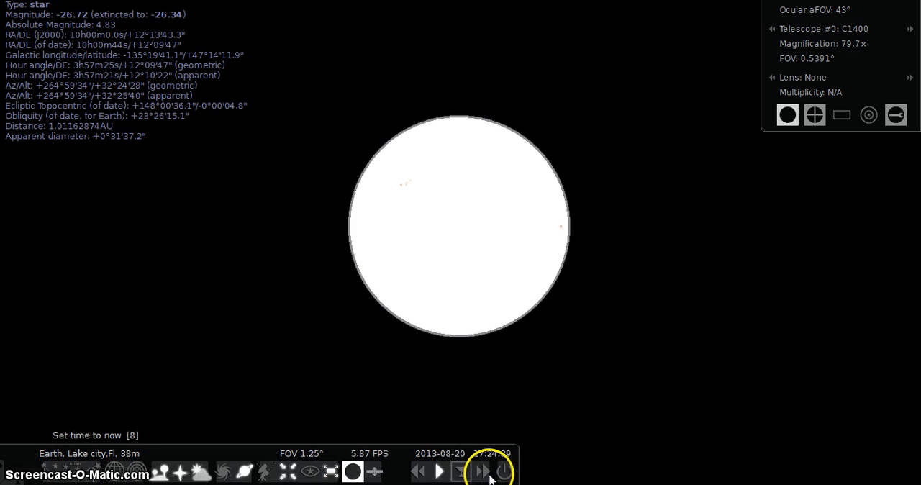
left_click(439, 471)
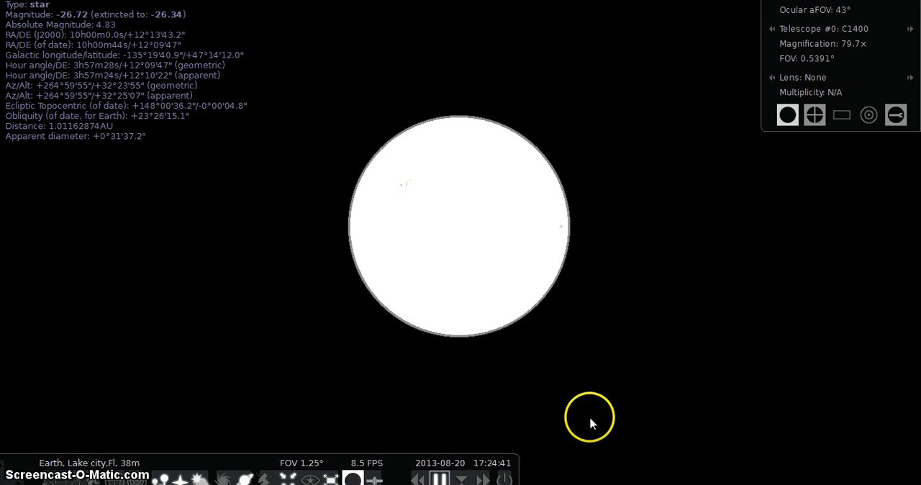
mouse_move(342, 373)
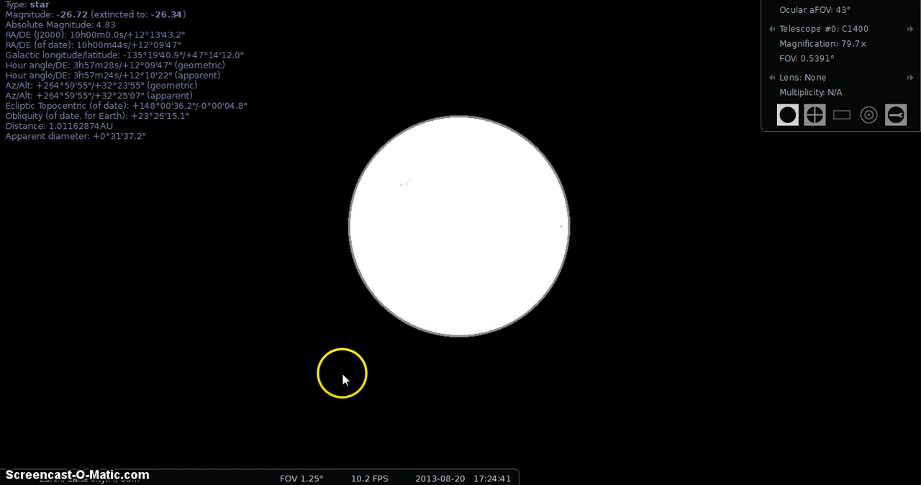
mouse_move(566, 461)
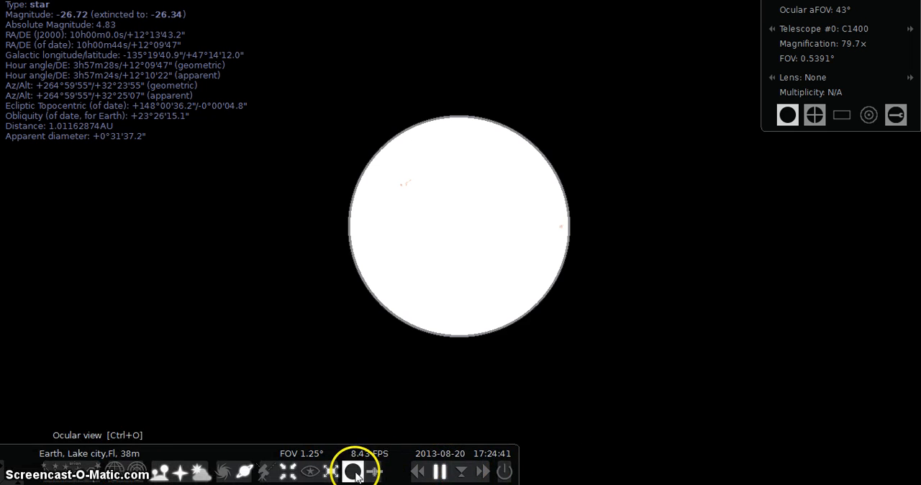
Exit the C1400 ocular to the full sky and rewind the clock to 16:38:35.
left_click(354, 472)
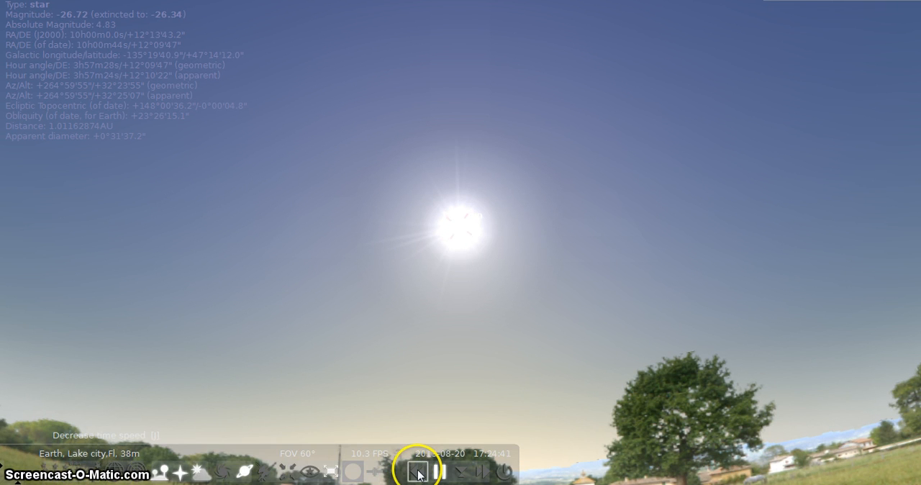
left_click(419, 472)
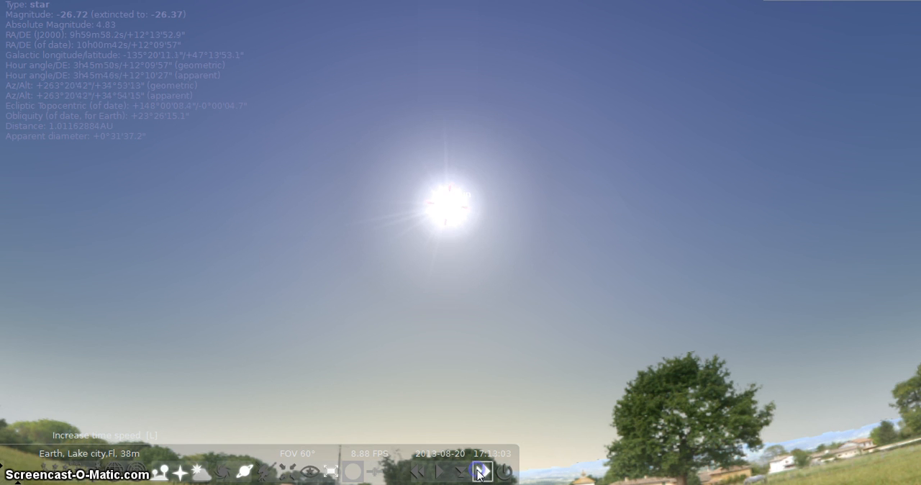
left_click(482, 473)
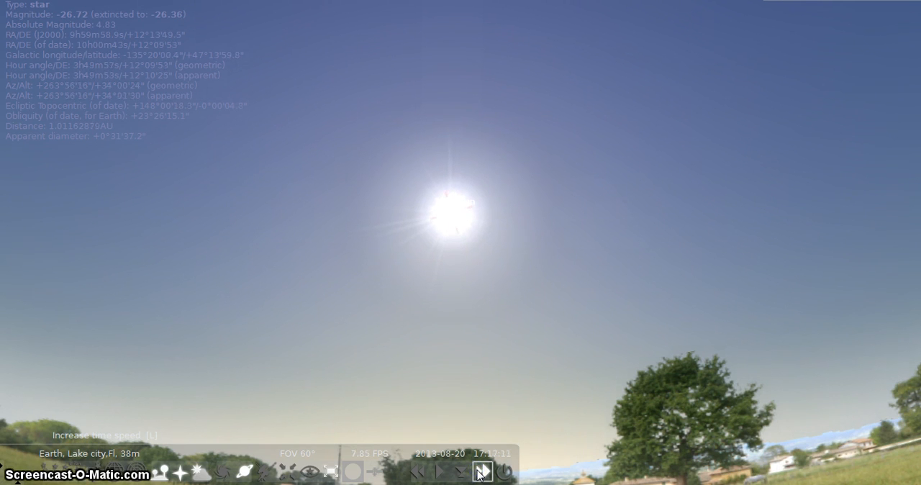
left_click(483, 473)
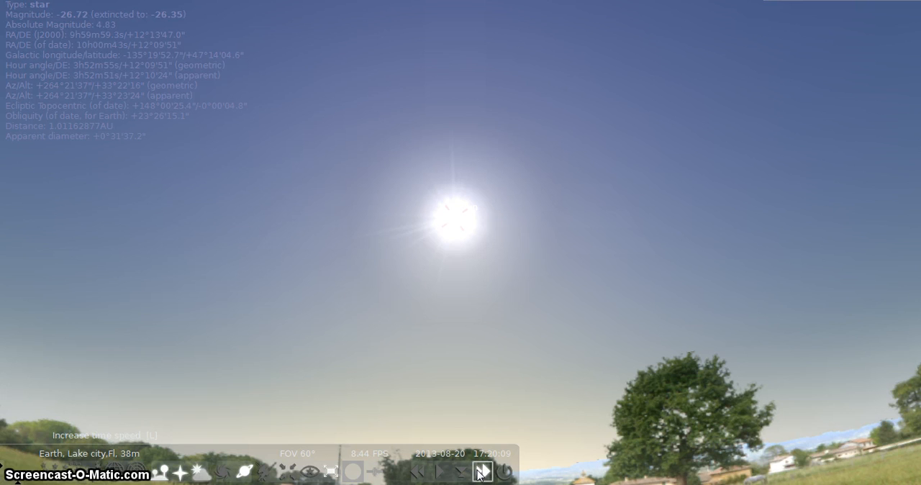
left_click(480, 473)
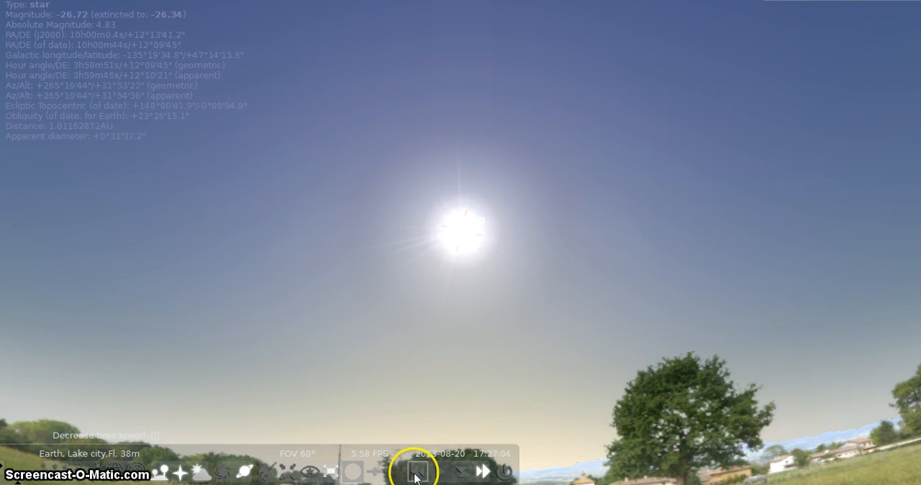
left_click(418, 472)
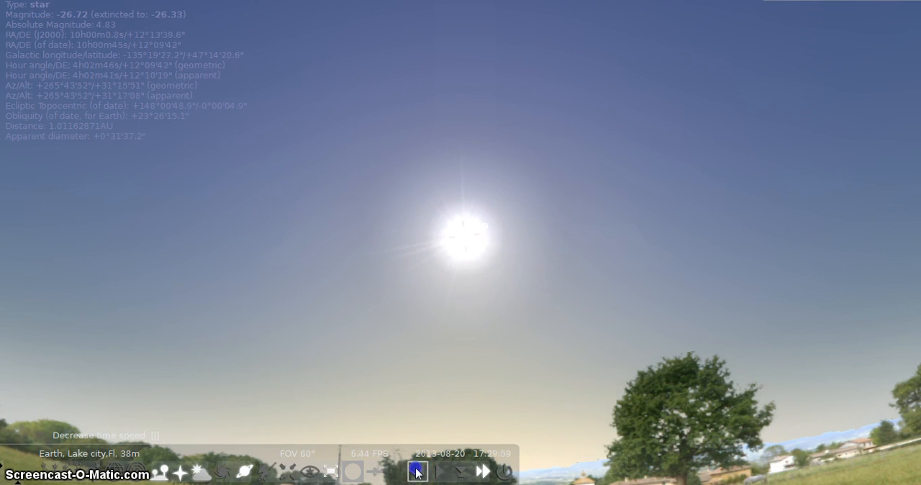
left_click(418, 472)
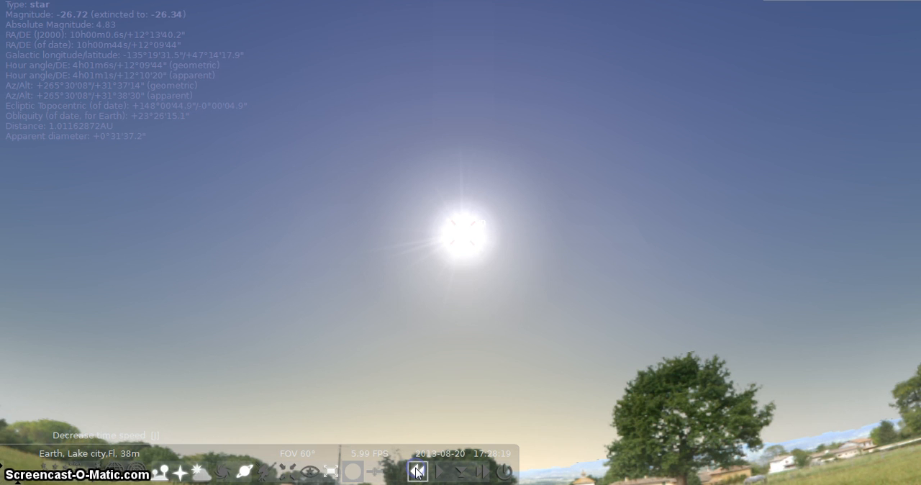
left_click(416, 472)
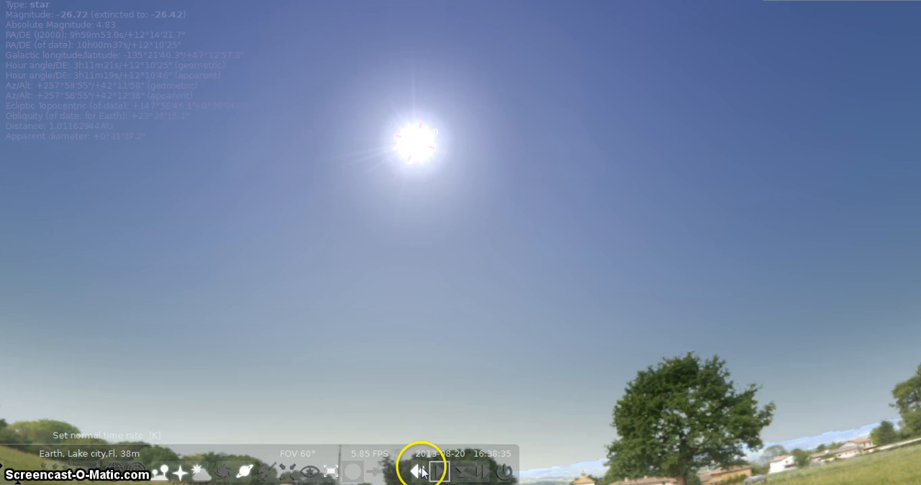
Adjust the time rate until the clock settles at 16:05:03.
left_click(419, 472)
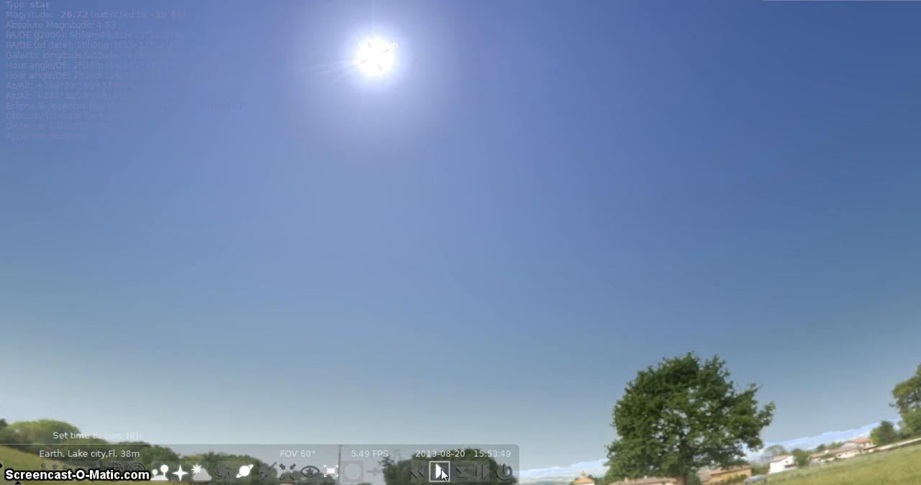
left_click(483, 472)
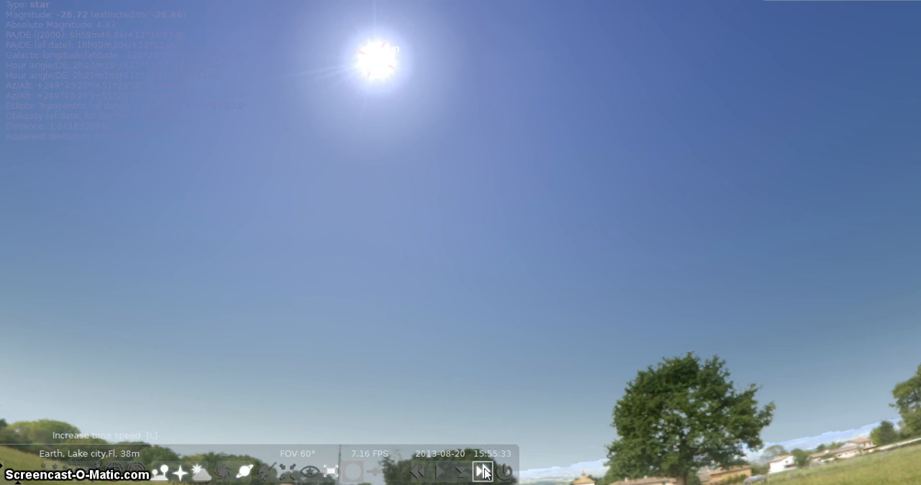
left_click(460, 472)
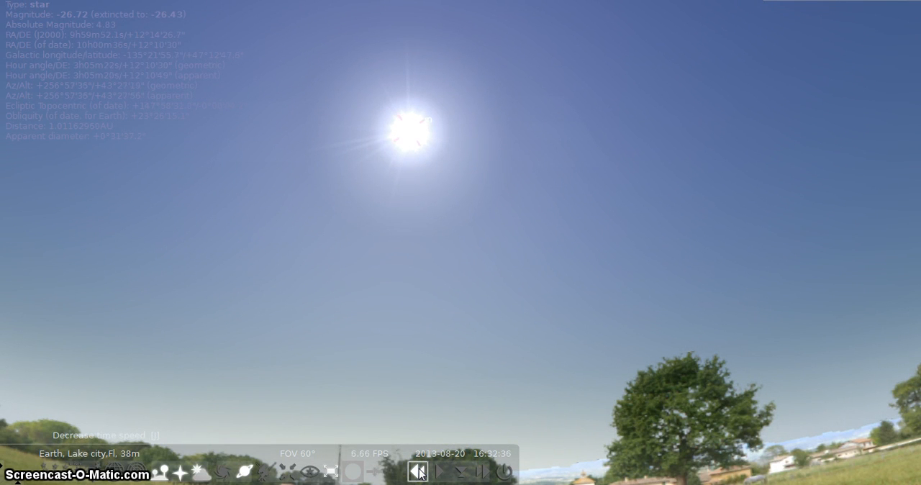
left_click(438, 473)
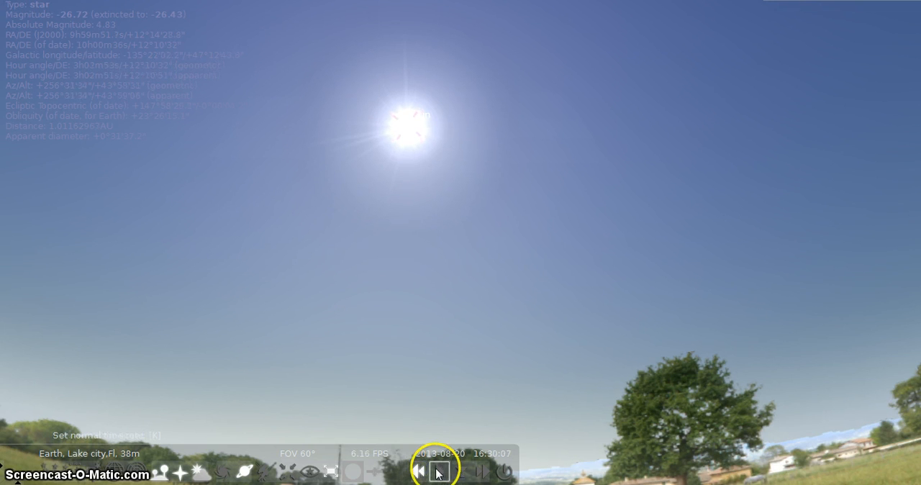
left_click(418, 472)
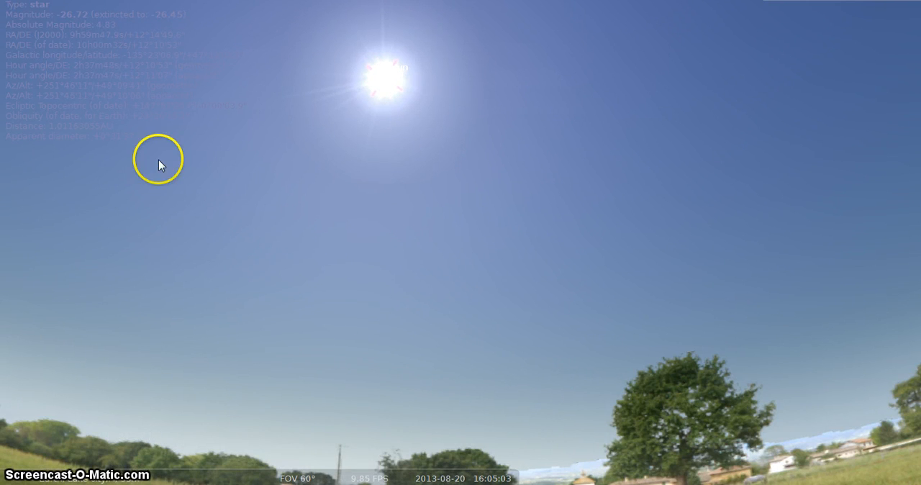
mouse_move(32, 15)
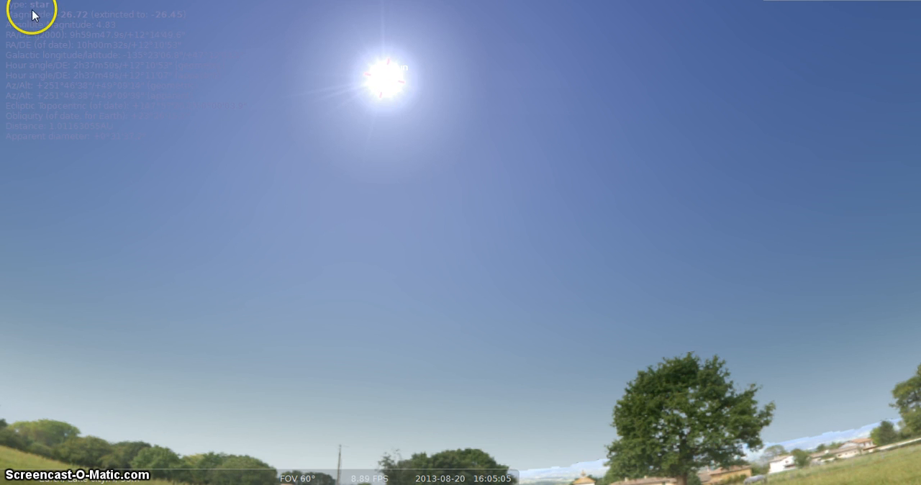